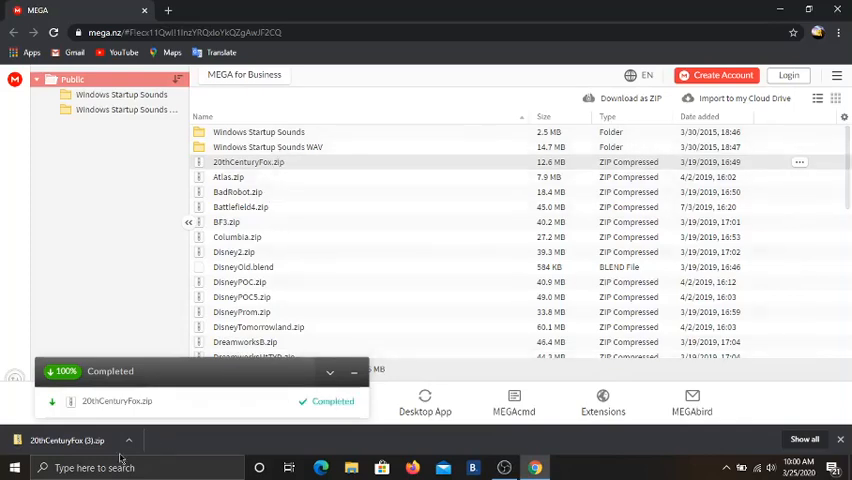
- Extract the downloaded 20thCenturyFox.zip archive into the Downloads folder
left_click(68, 440)
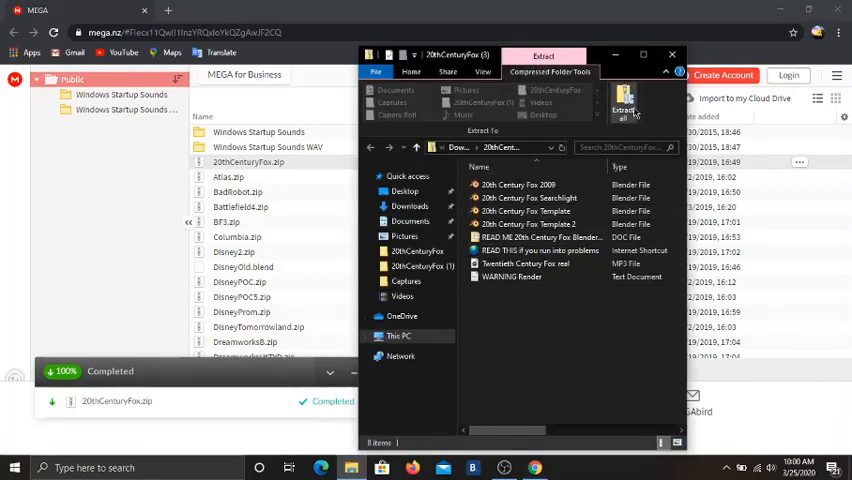
left_click(624, 104)
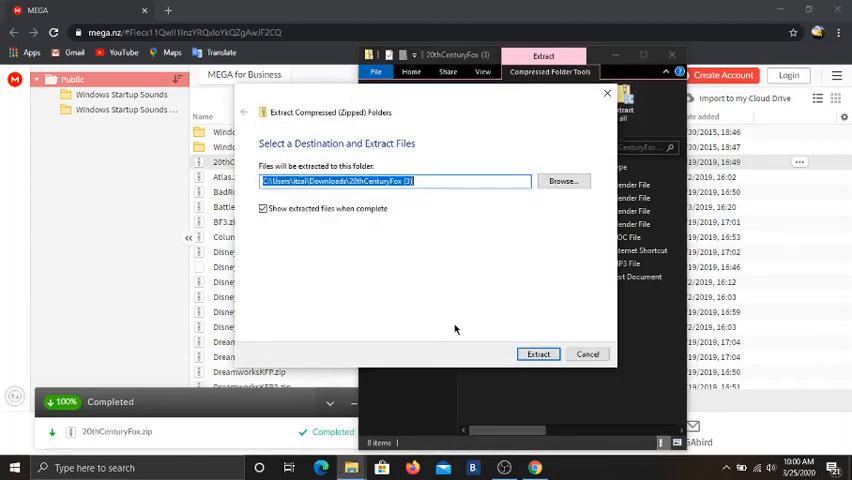
left_click(538, 354)
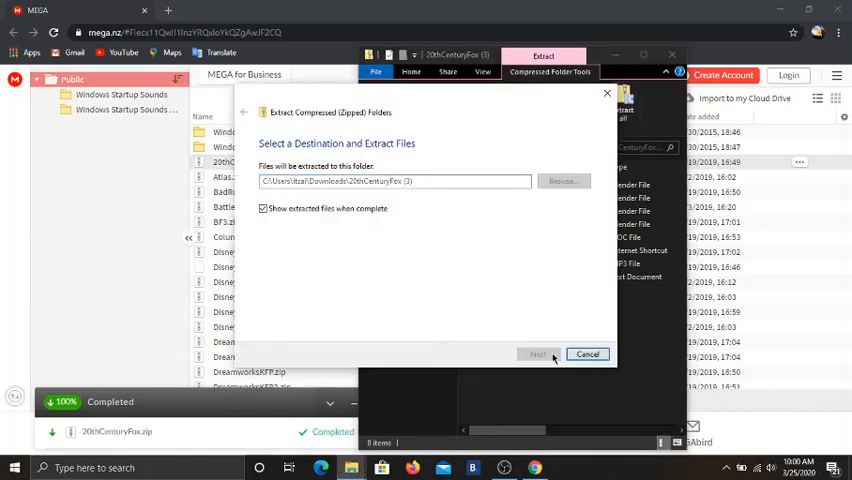
left_click(538, 354)
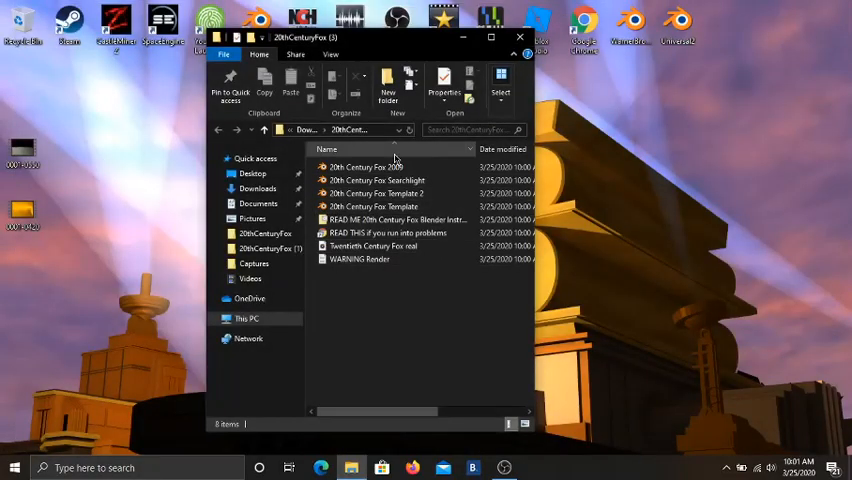
- Open the 20th Century Fox SearchNight .blend file from the extracted folder
left_click(376, 180)
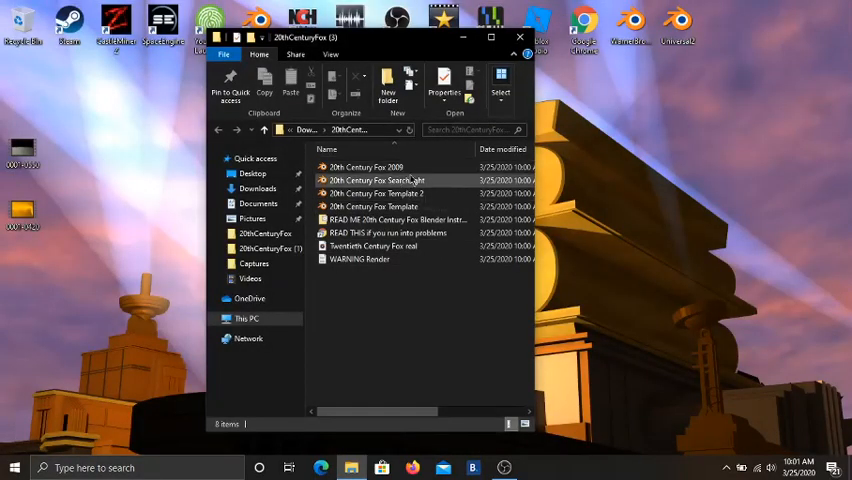
left_click(376, 180)
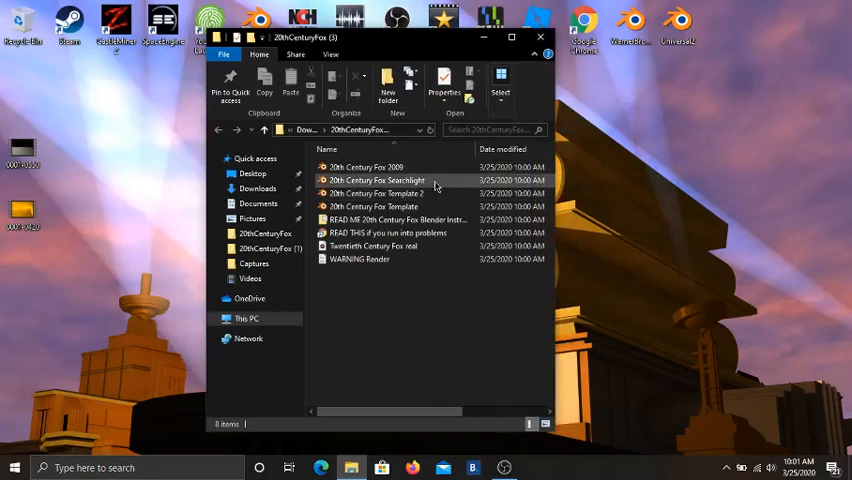
left_click(376, 180)
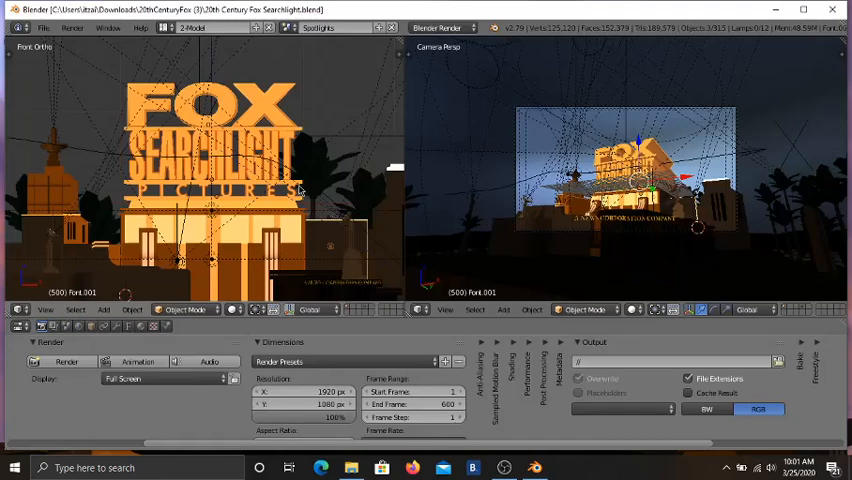
mouse_move(310, 88)
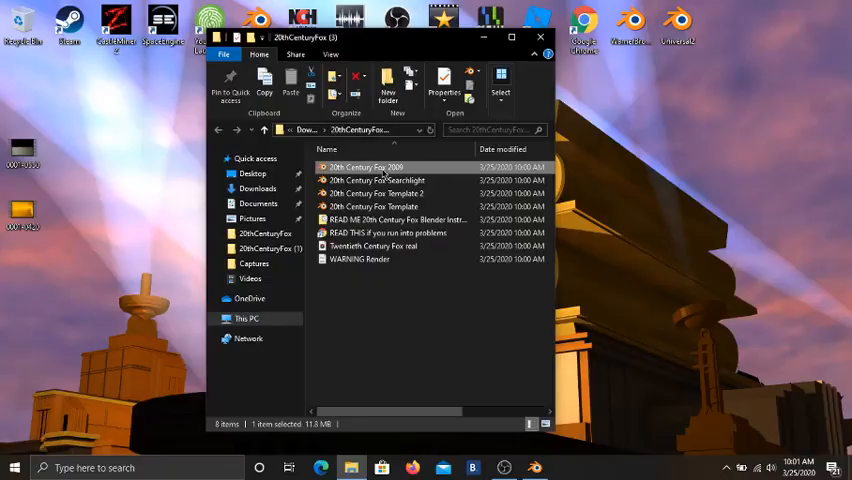
- Try the 2009 and Template scenes, then open the 20th Century Fox Template 2 scene
double_click(364, 168)
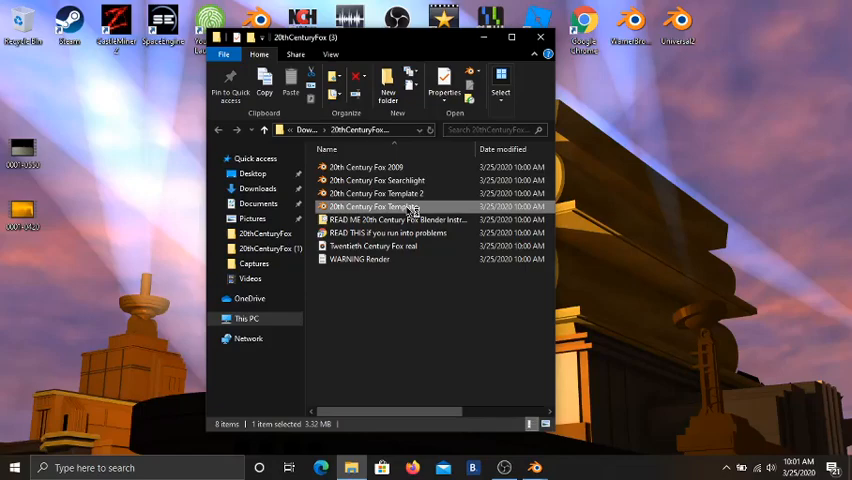
double_click(376, 208)
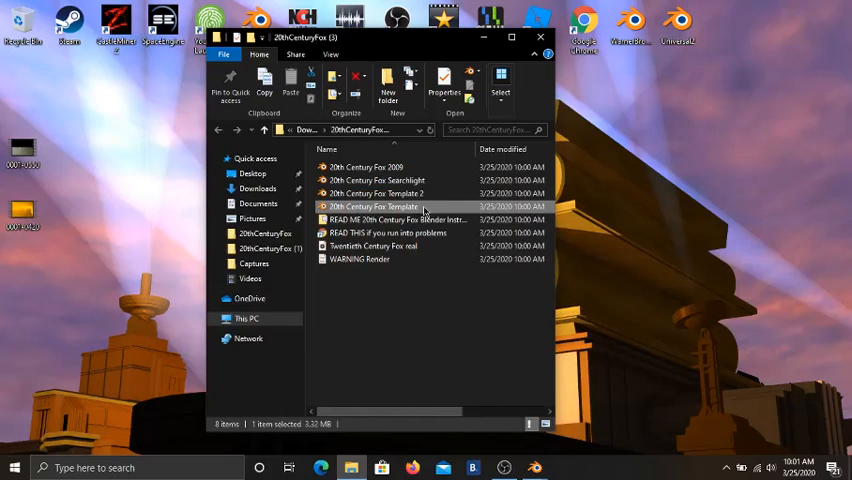
left_click(376, 192)
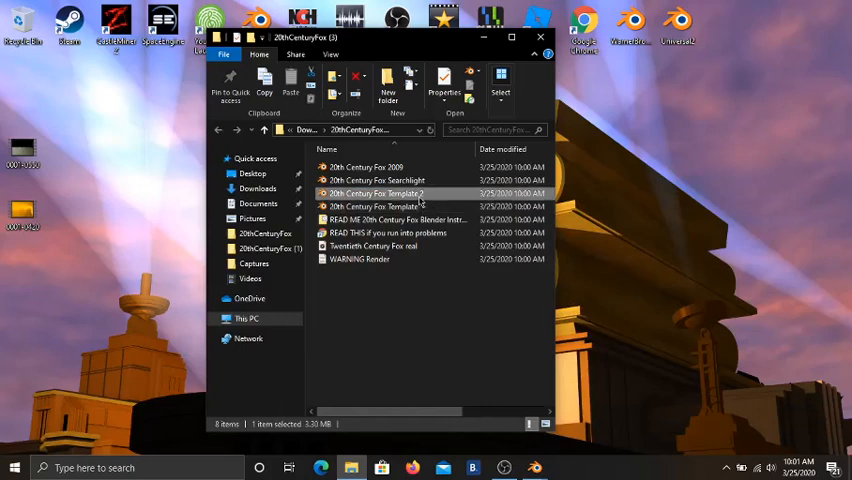
double_click(376, 192)
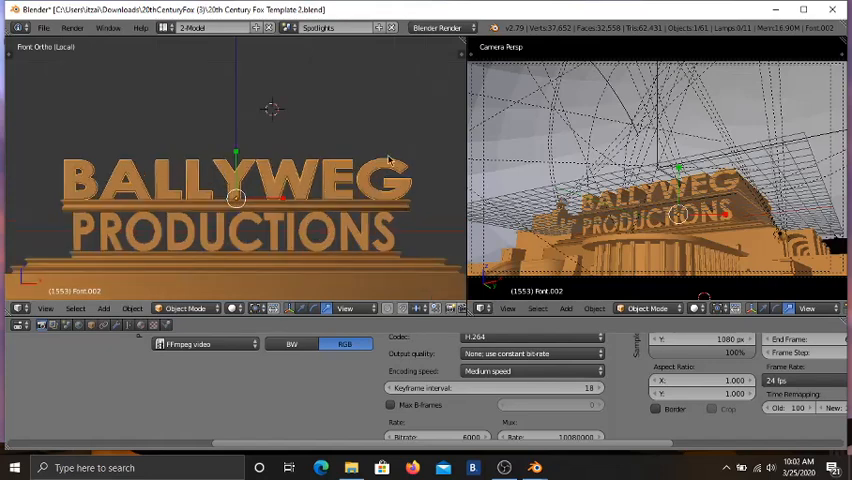
mouse_move(370, 144)
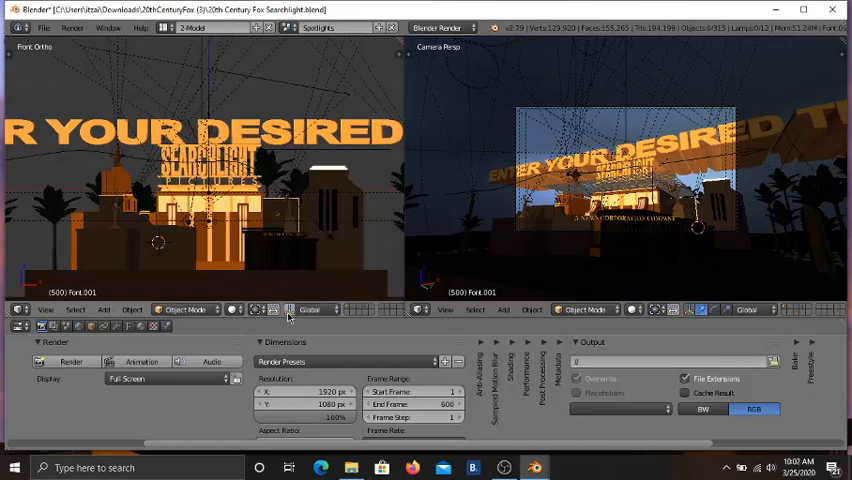
- Select the 'Enter your desired' placeholder text object in the Searchlight scene
left_click(316, 308)
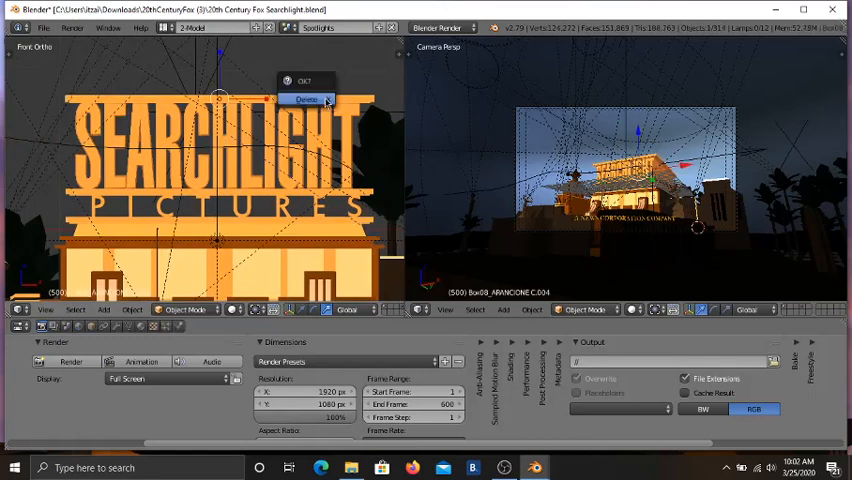
- Delete the SEARCHLIGHT logo text so the logo reads AIDSWALD above PICTURES
left_click(304, 98)
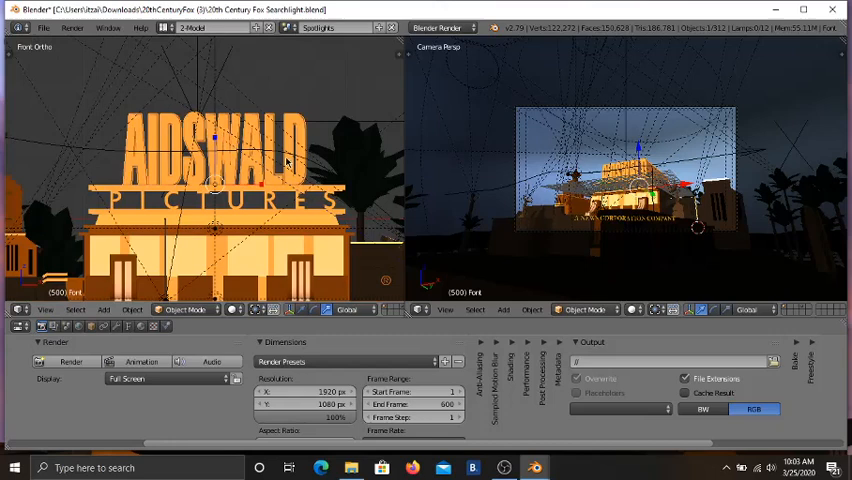
mouse_move(258, 196)
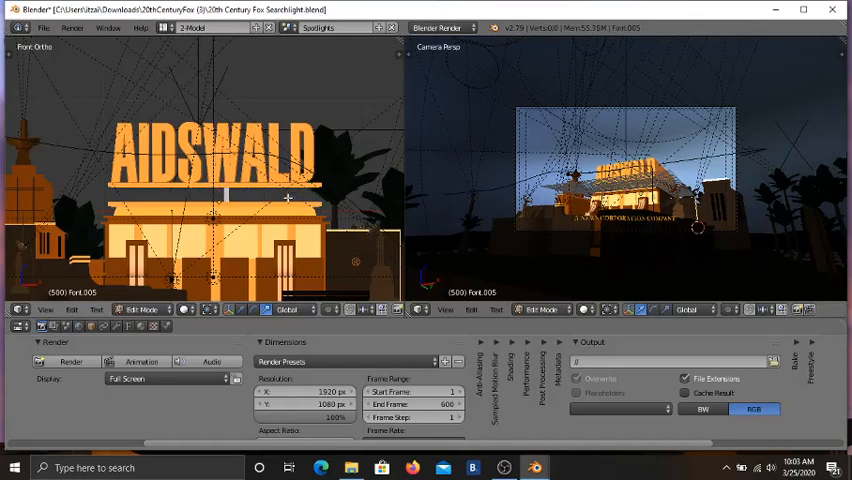
- Replace the PICTURES lettering beneath AIDSWALD with new subtitle text starting 'PROJ'
type("PROJ")
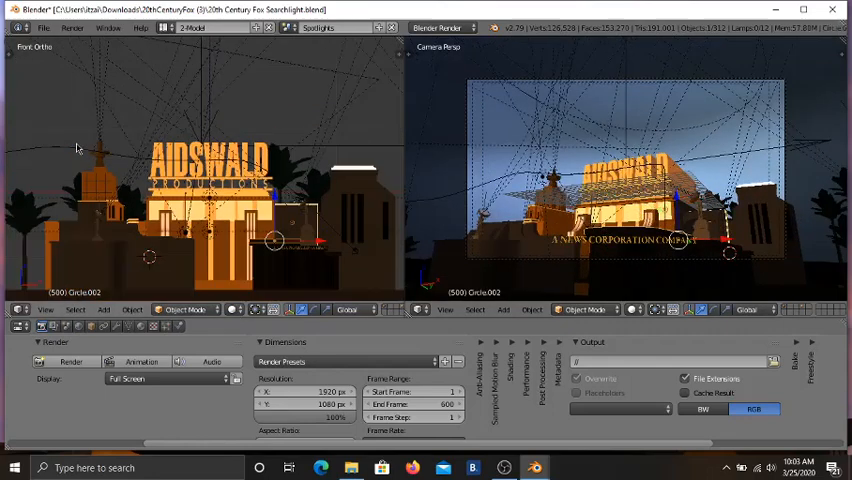
mouse_move(300, 252)
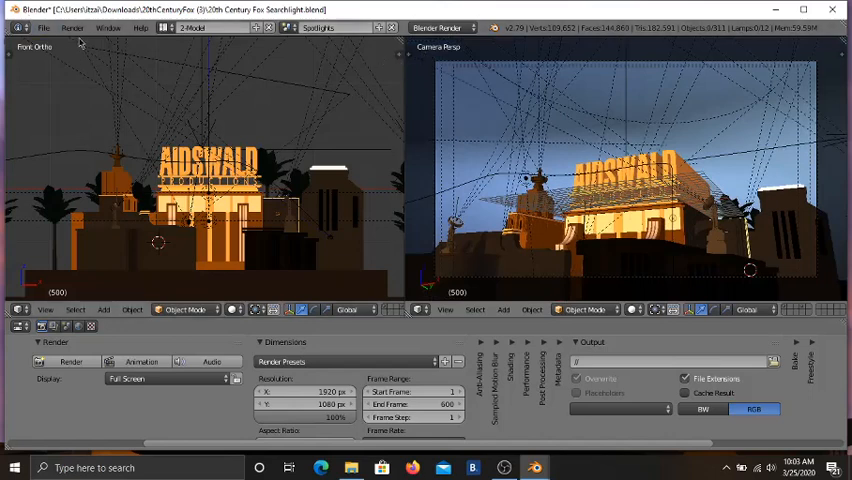
- Render the AIDSWALD PRODUCTIONS scene as an animation from the Render menu
left_click(72, 28)
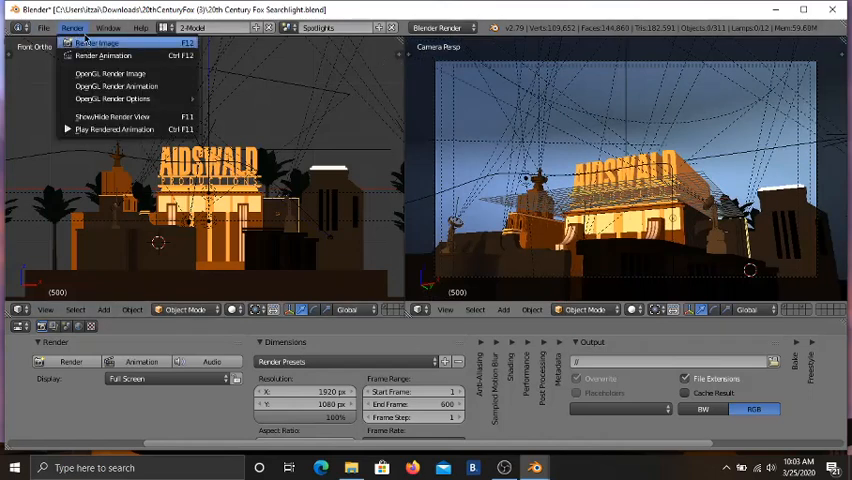
mouse_move(104, 56)
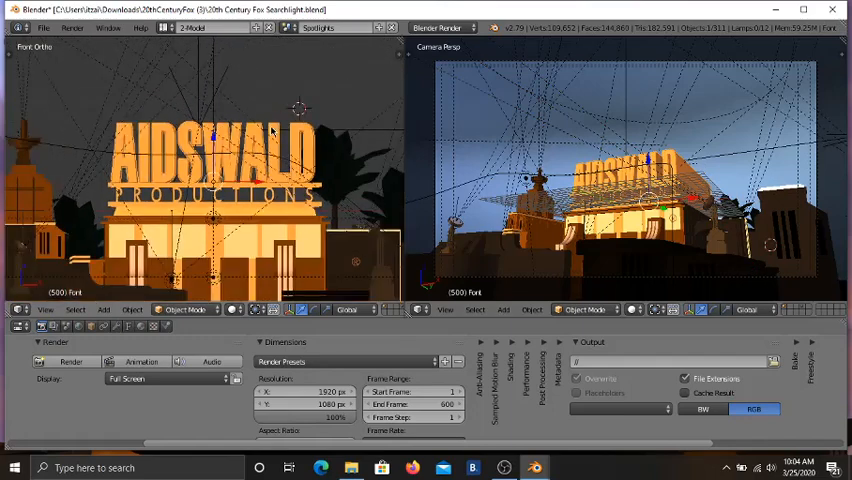
left_click(72, 28)
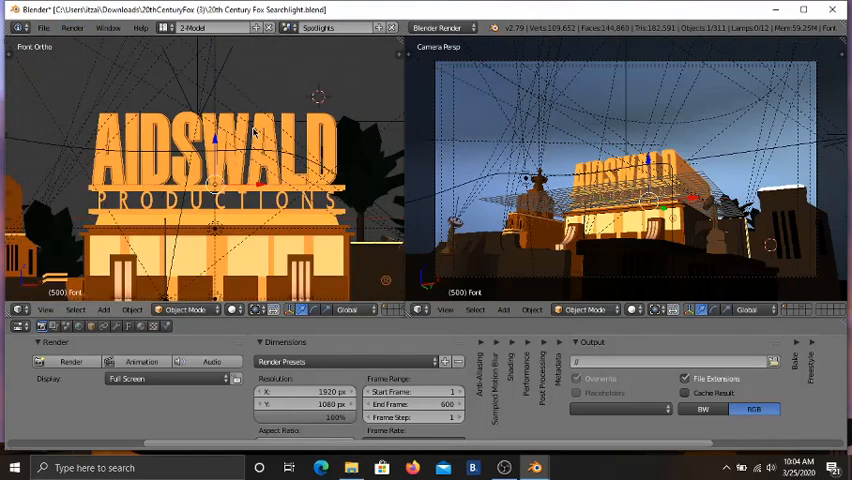
mouse_move(416, 330)
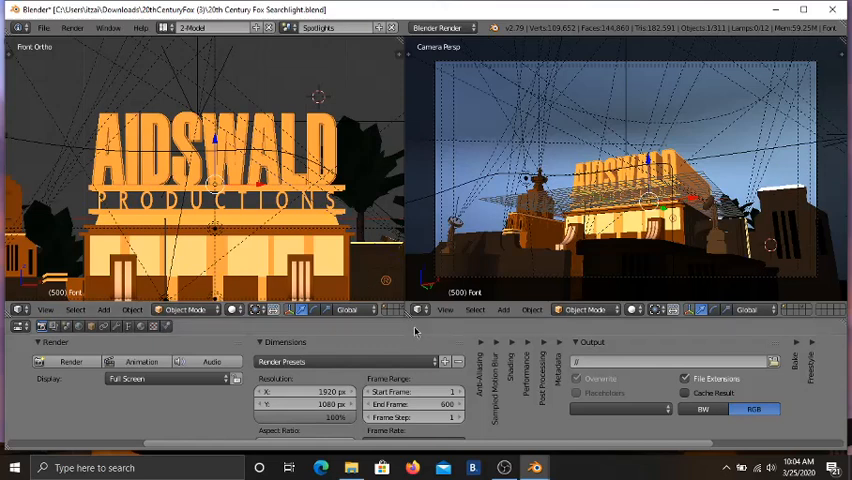